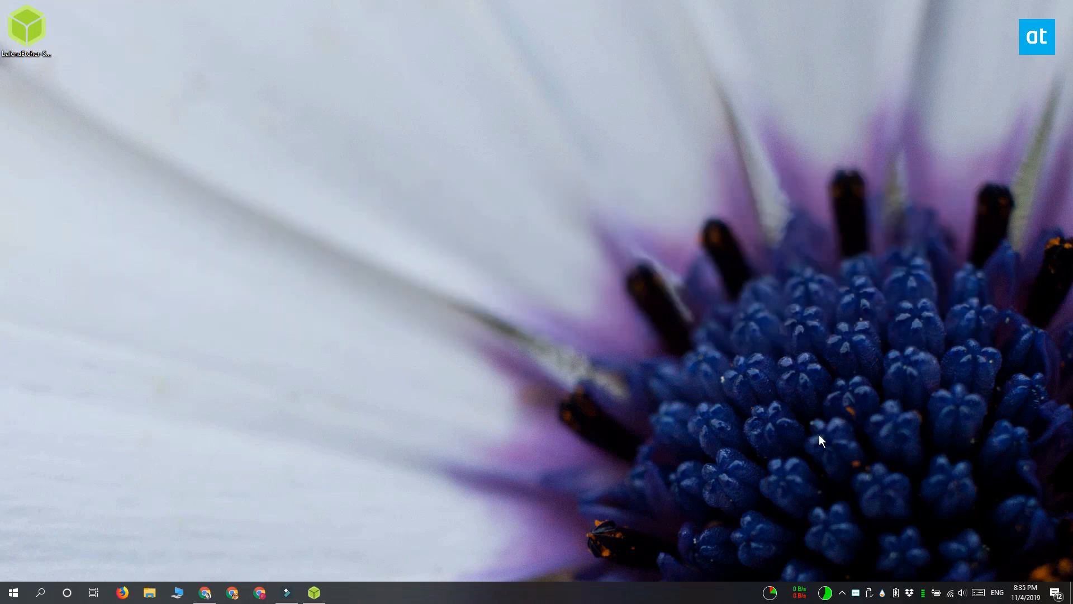
Open the balenaEtcher homepage at balena.io/etcher in the browser
left_click(149, 592)
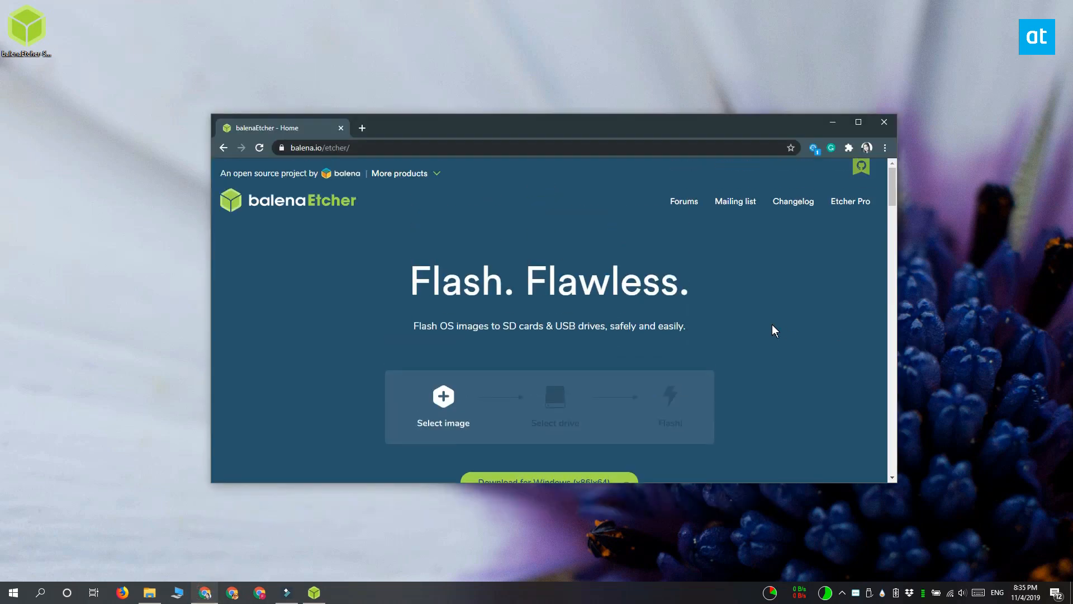
Load the 2019-09-26 Raspbian Buster Lite zip from the Desktop as the image
scroll("down", 3)
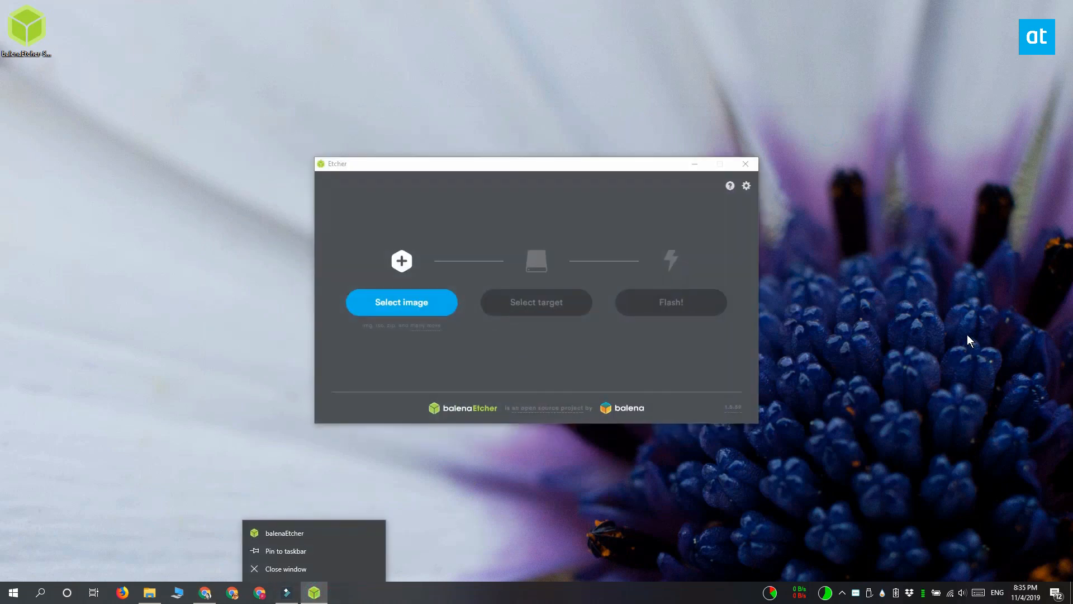
left_click(401, 302)
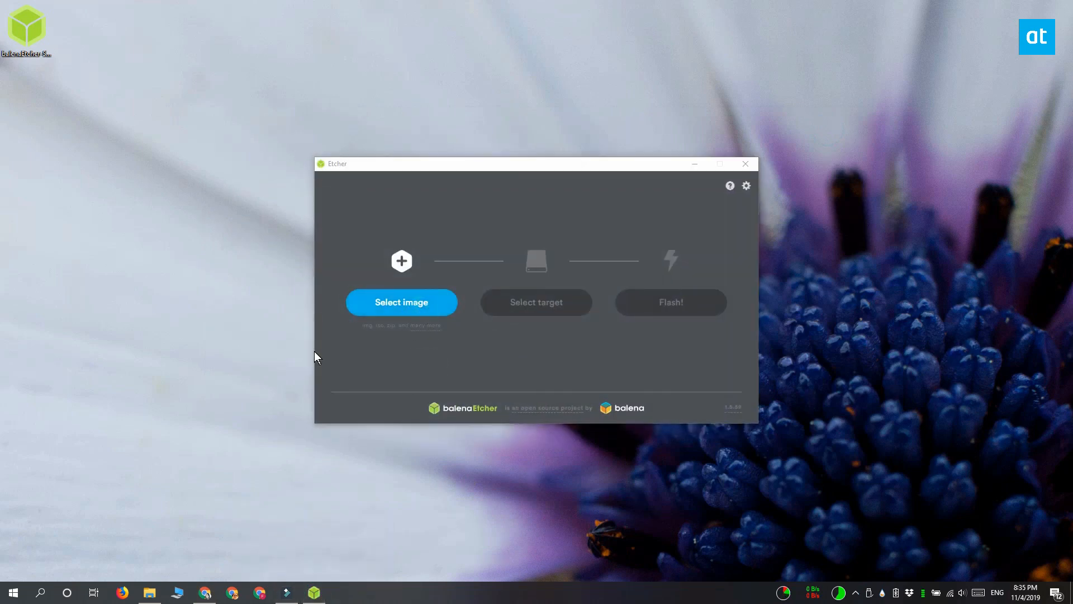
left_click(401, 301)
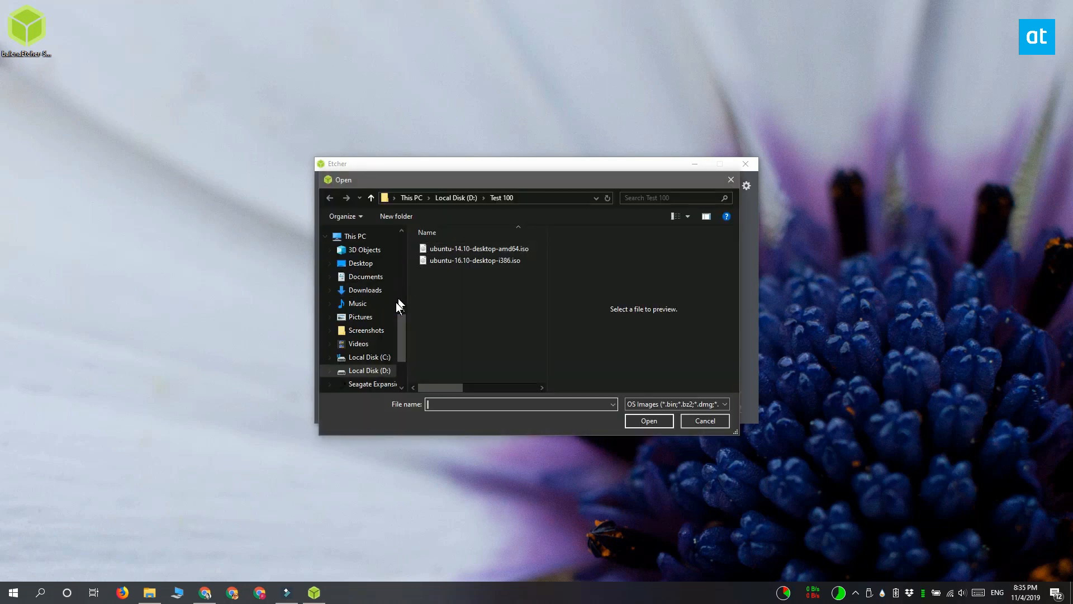
left_click(359, 262)
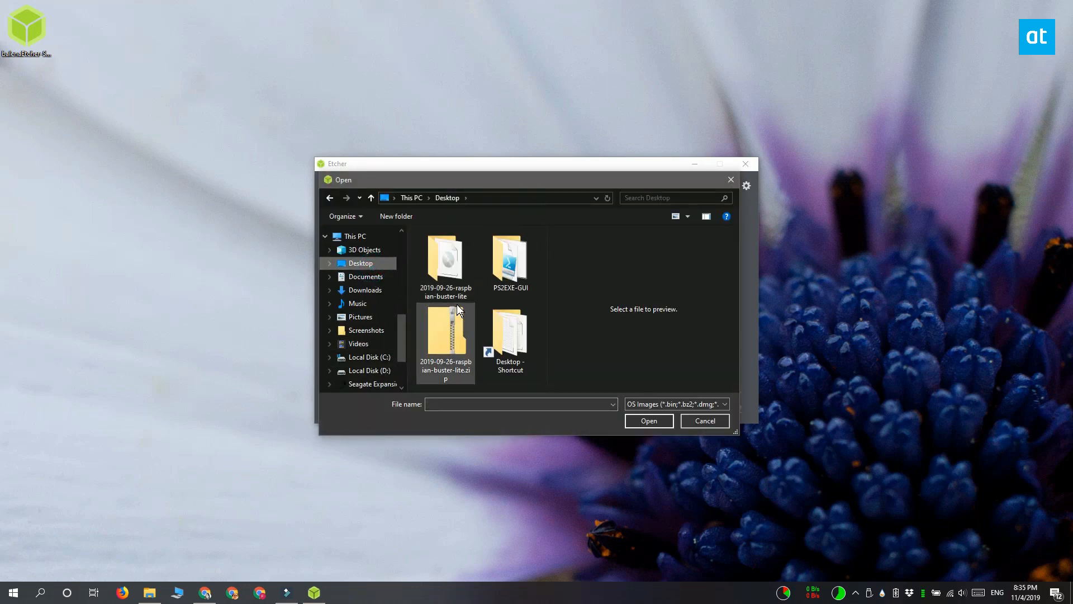
left_click(704, 420)
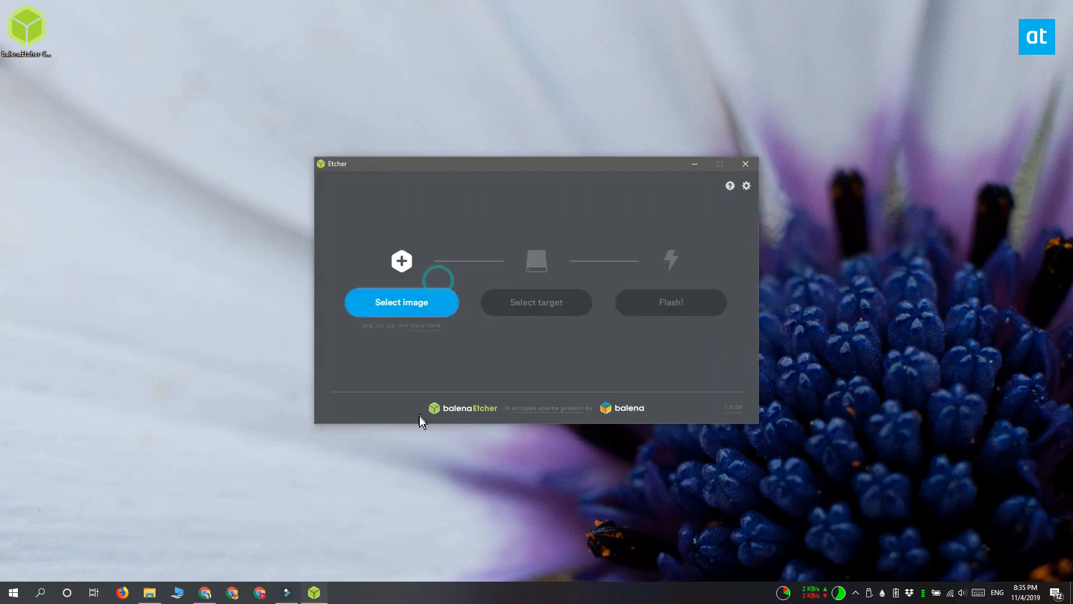
Choose the 15.48 GB SDHC card as the target drive
left_click(402, 302)
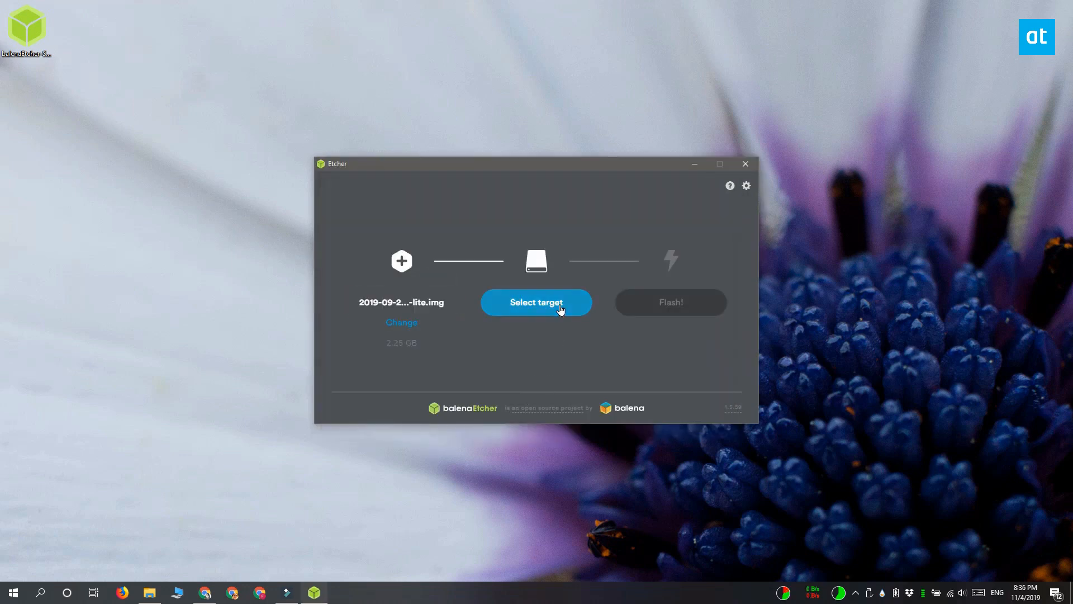
left_click(536, 301)
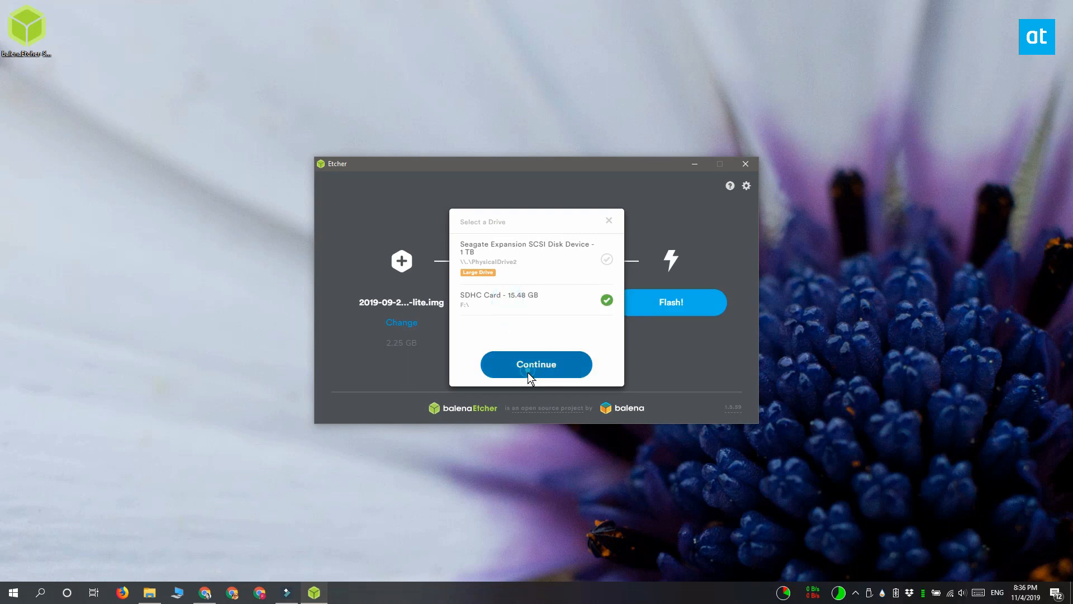
left_click(536, 363)
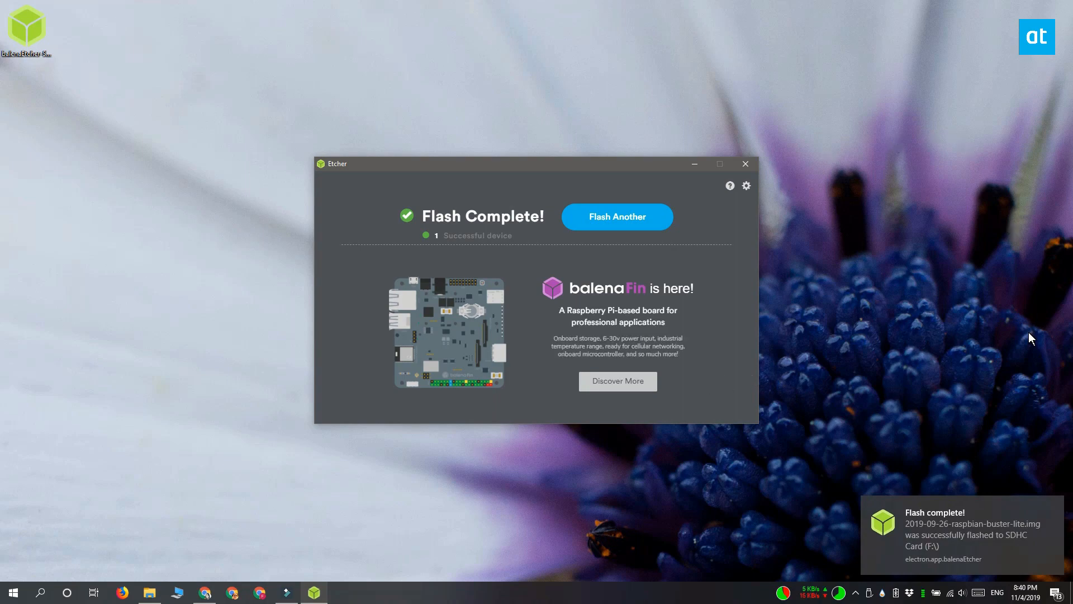
mouse_move(781, 206)
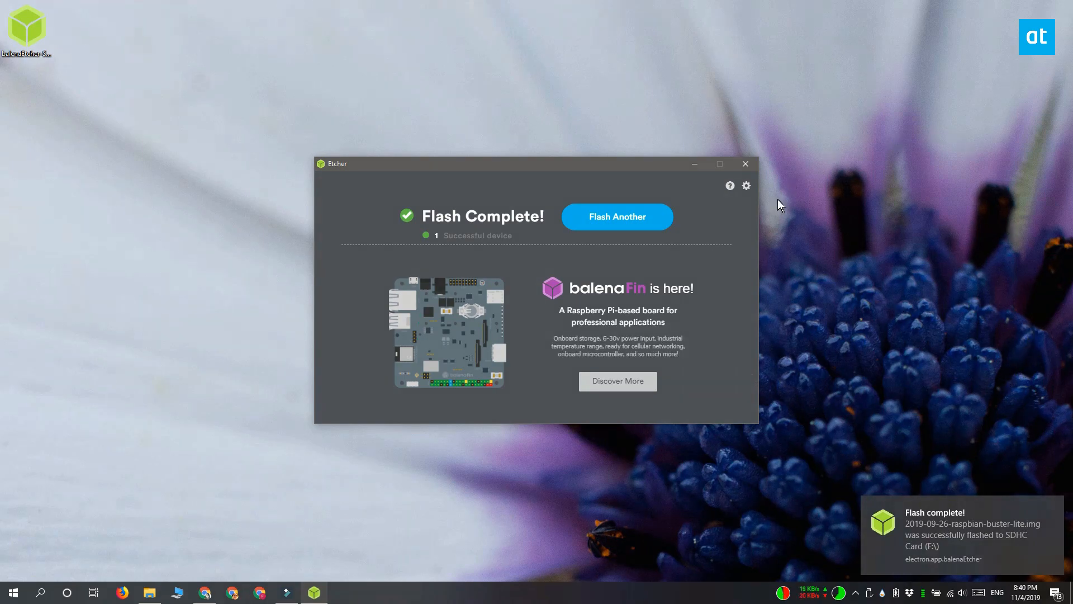